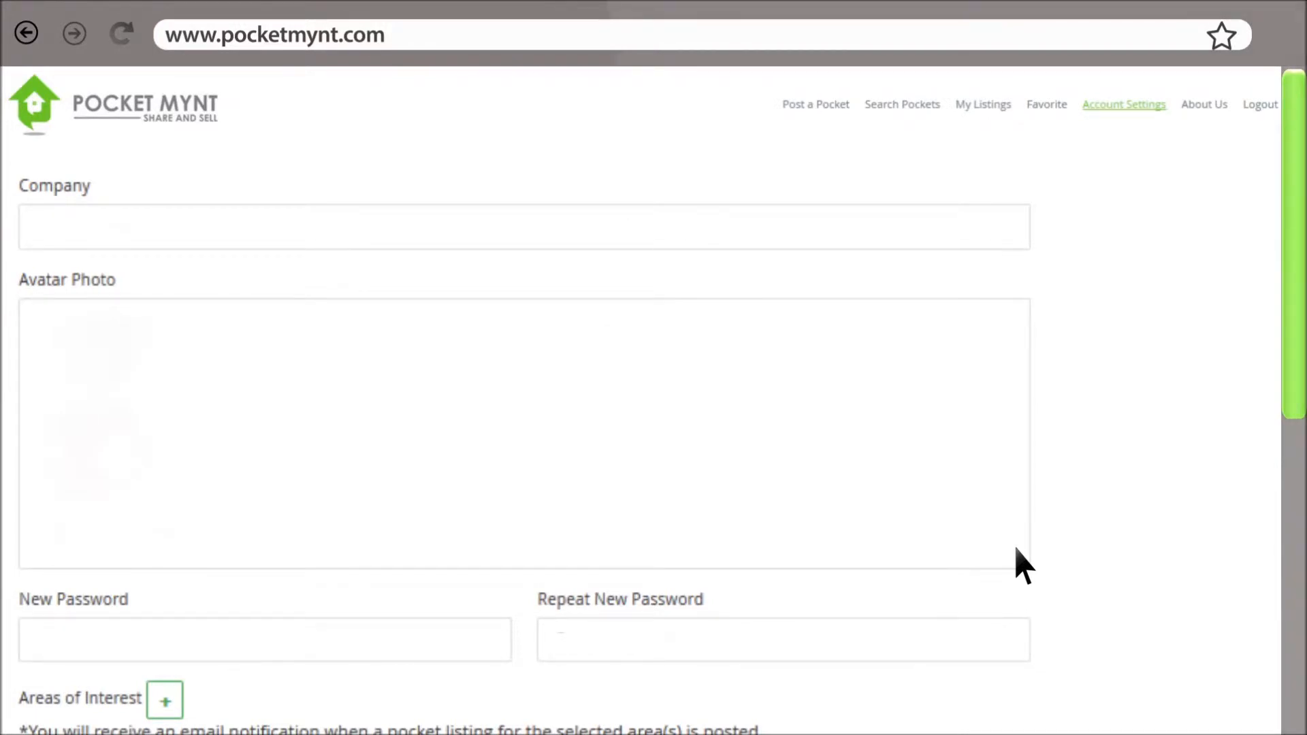
type("Smith Realty")
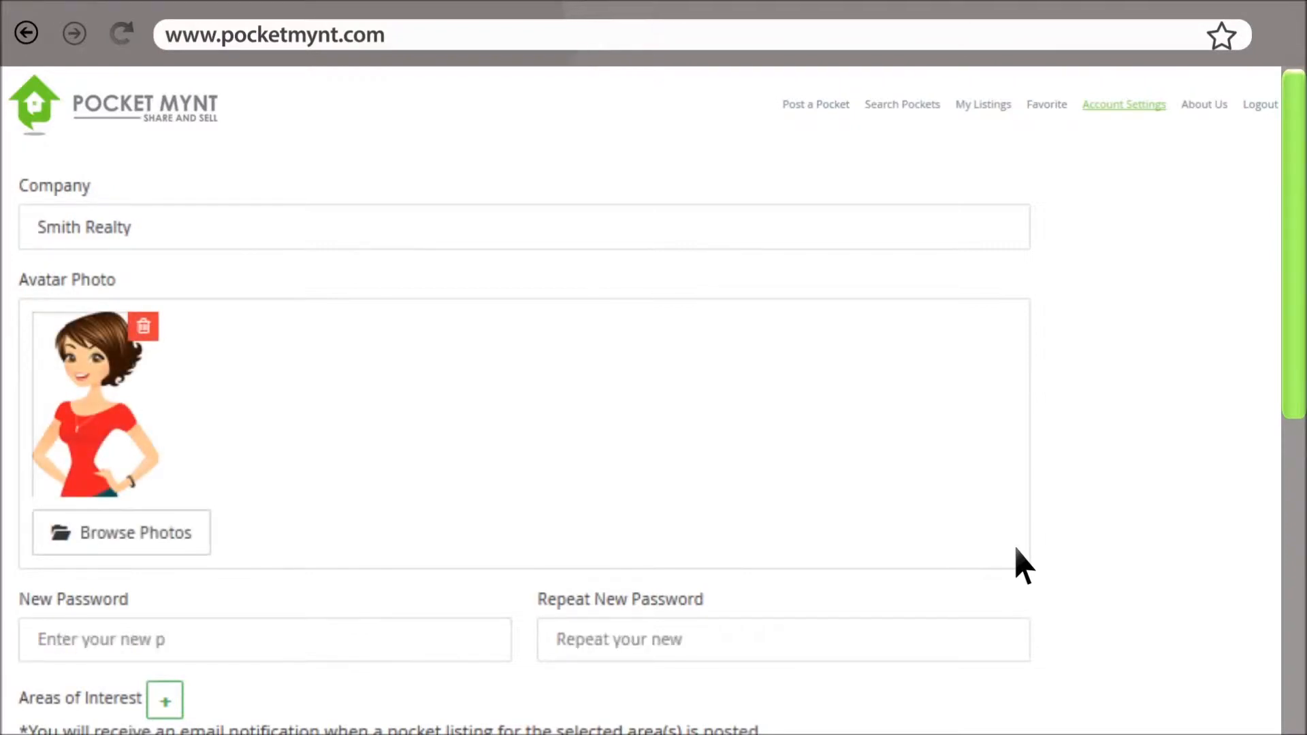
scroll("down", 3)
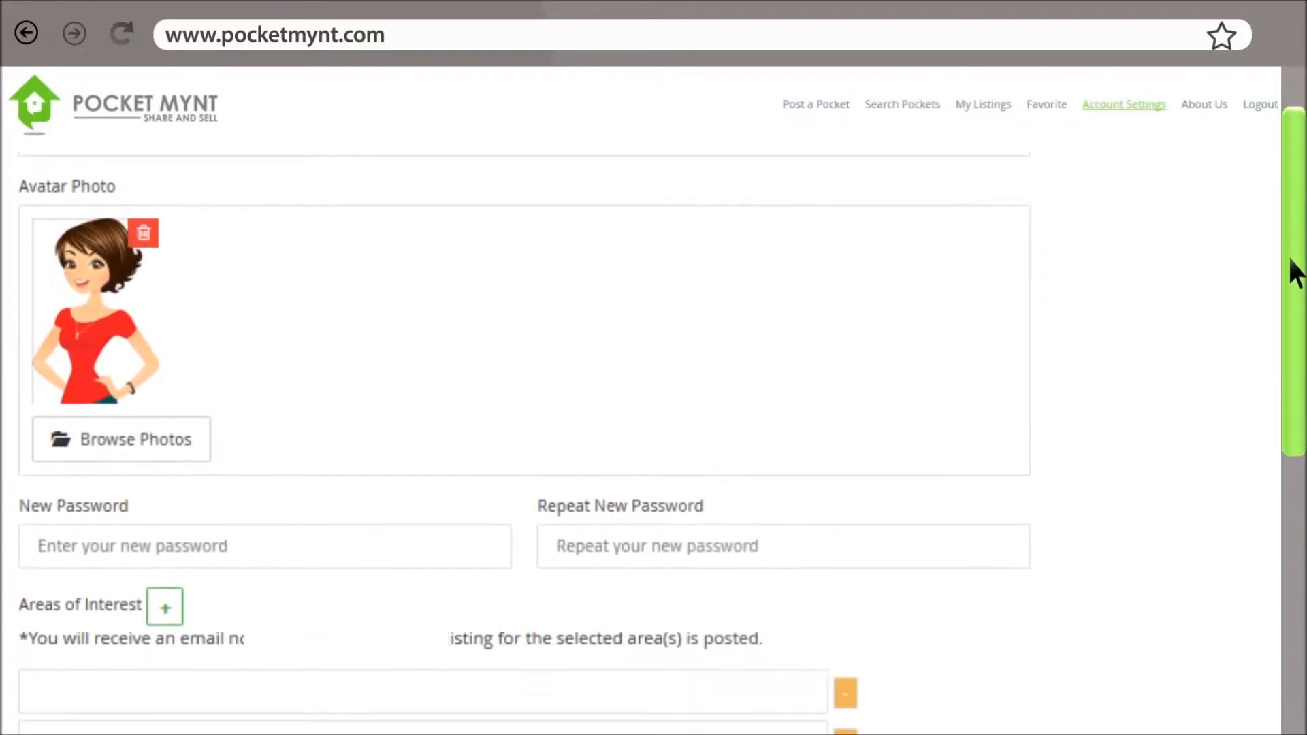
scroll("down", 3)
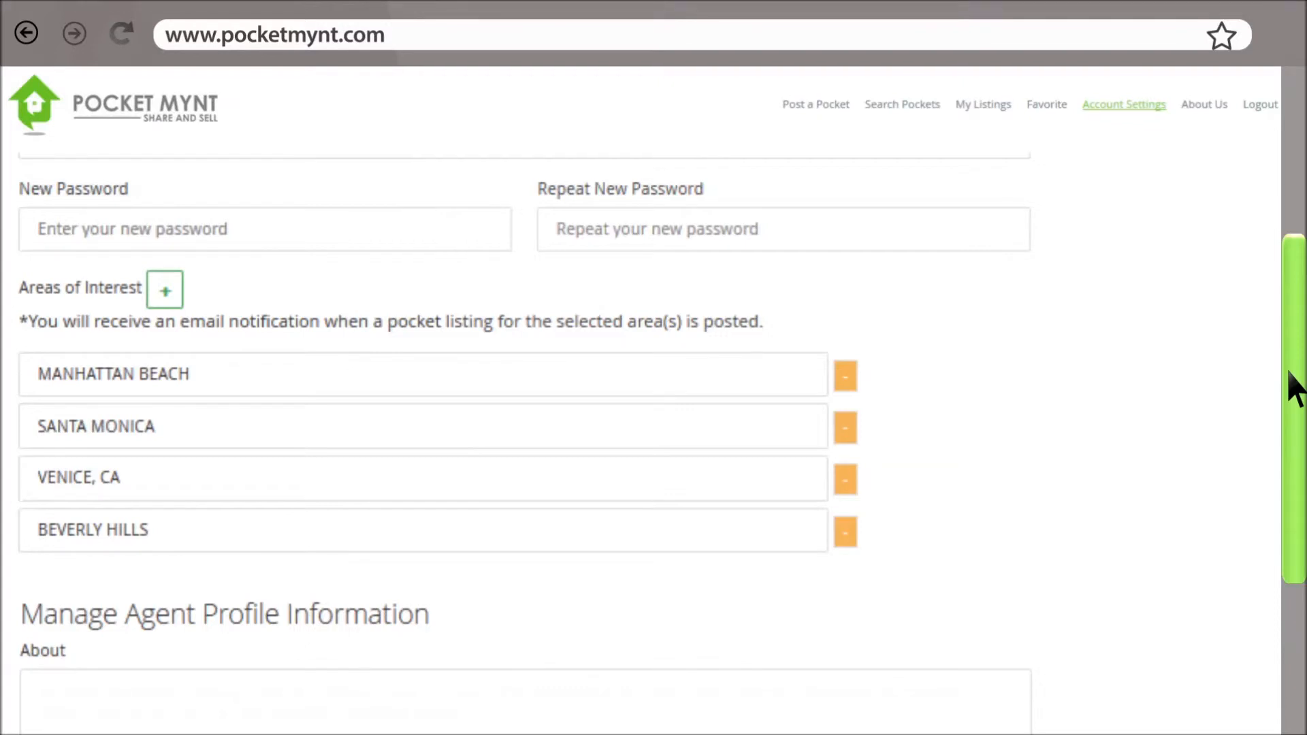
scroll("down", 3)
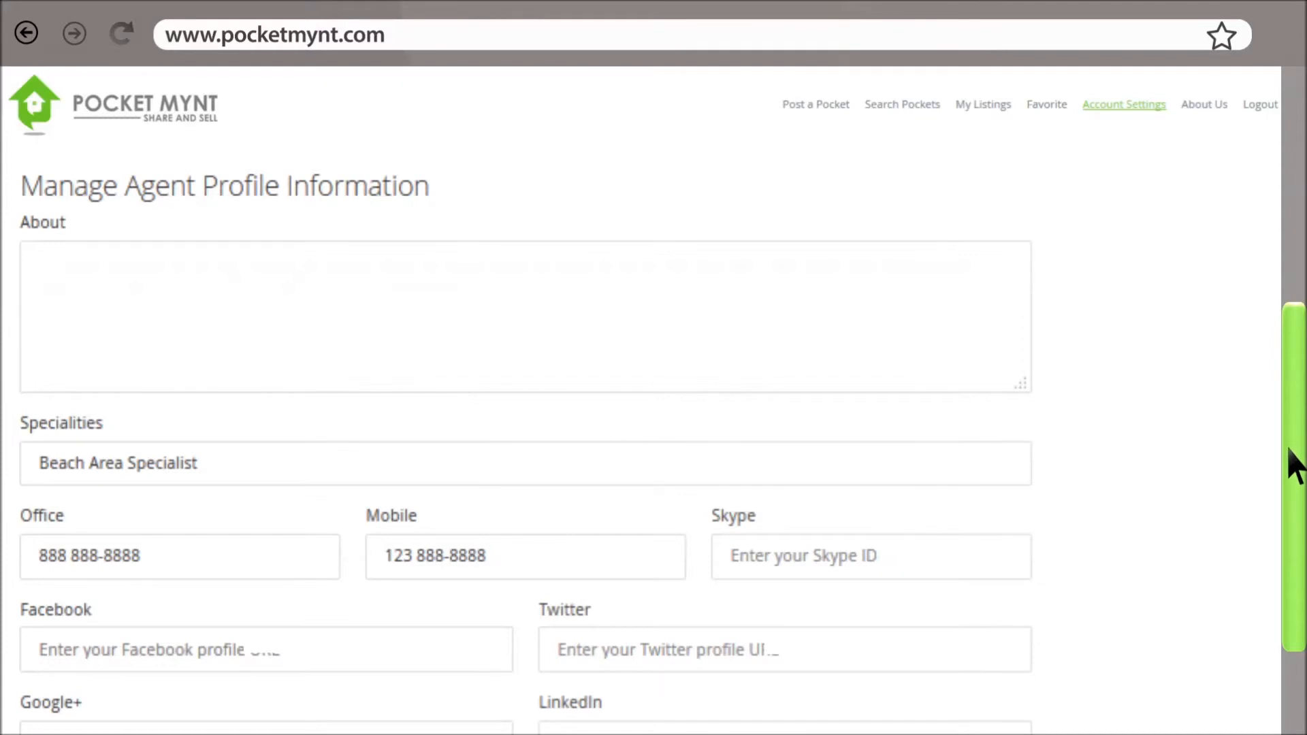
type("15 years experience selling luxury real estate. Jane has been a top producing real estate agent for over a decade representing buyers and sellers both domestically and internationally.")
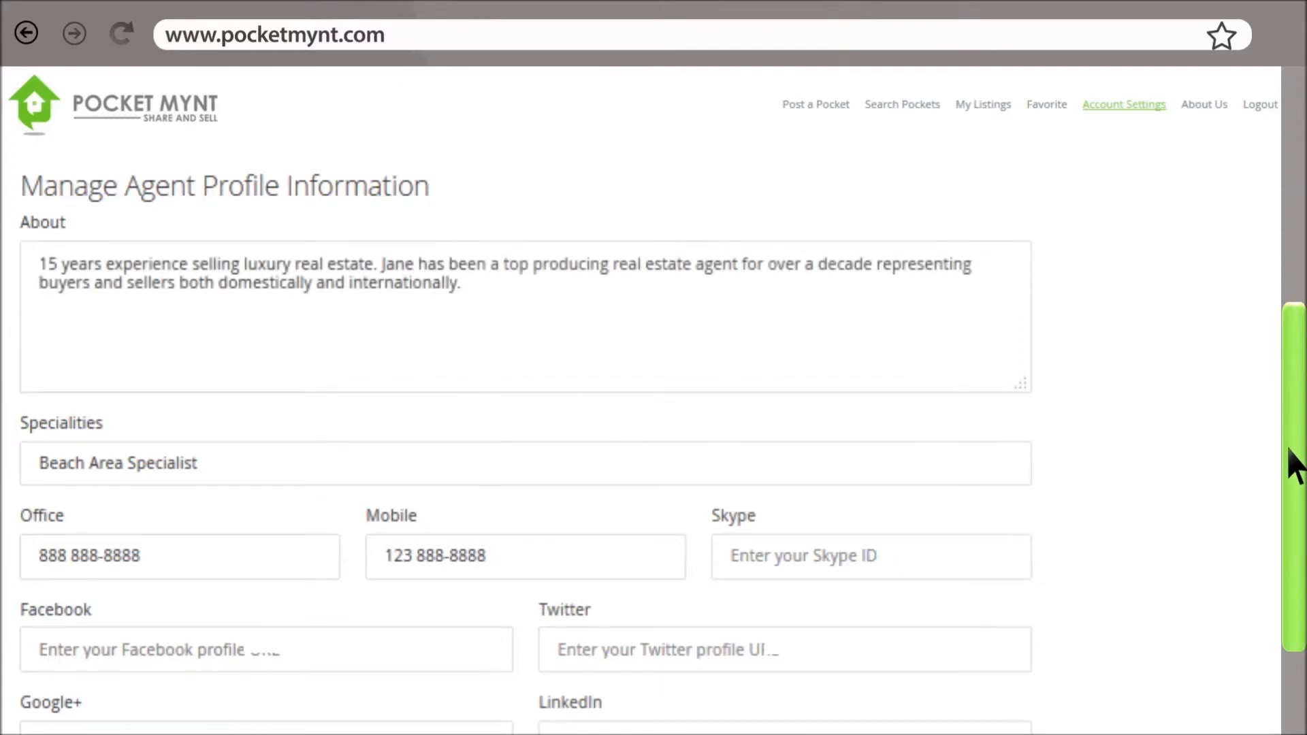
scroll("down", 3)
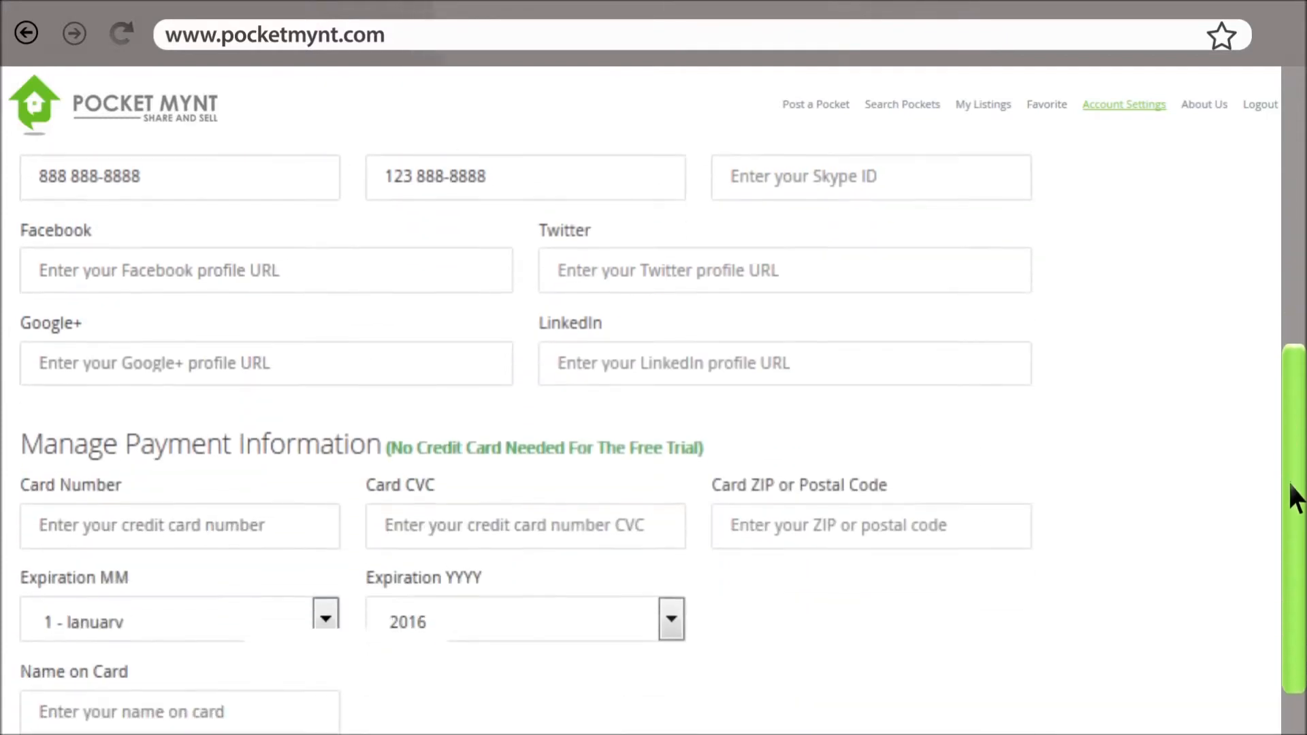
scroll("down", 3)
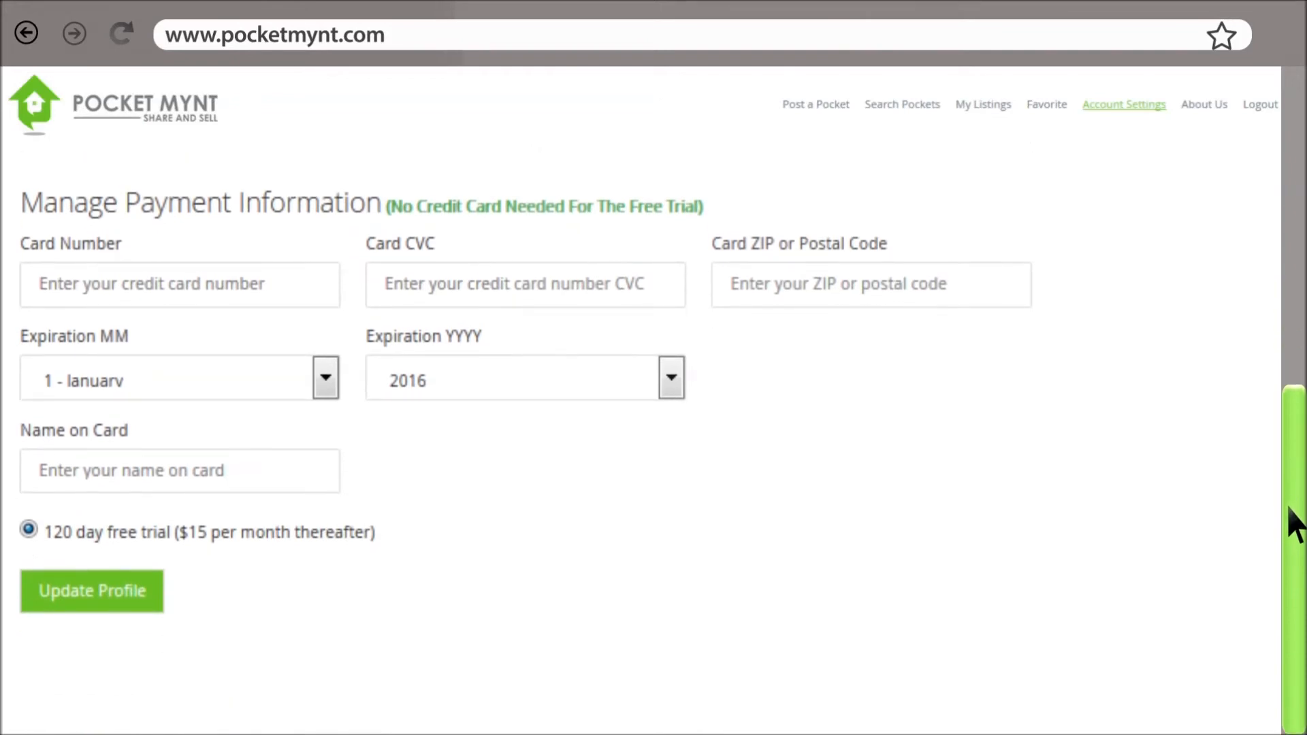